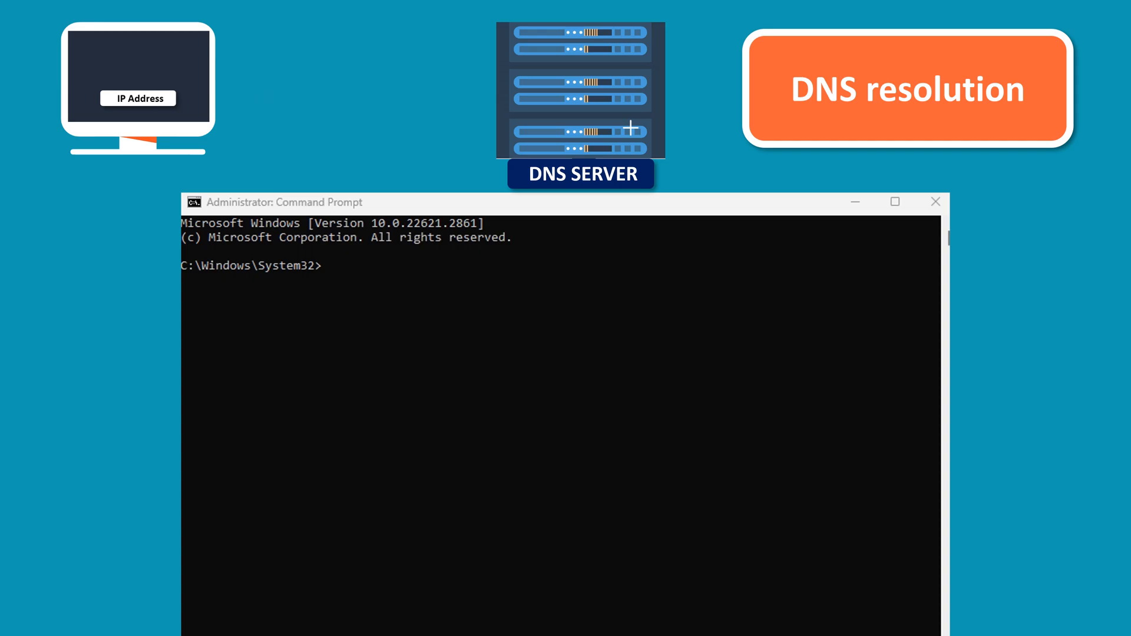
- Enter the command 'ping google.com' at the System32 prompt
text(ping)
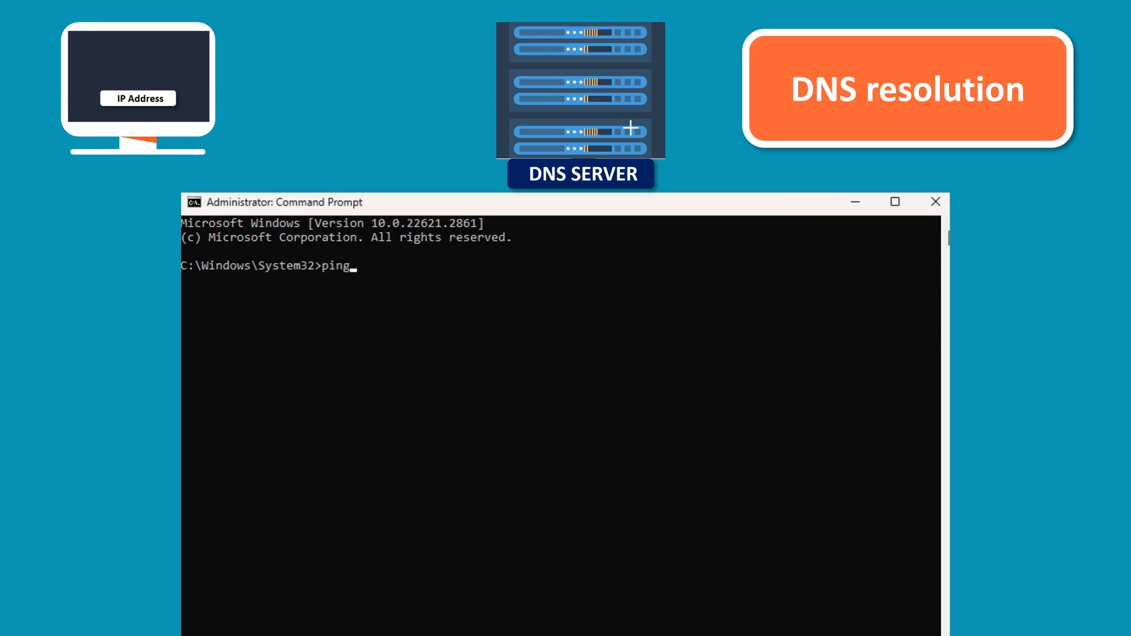
text(google)
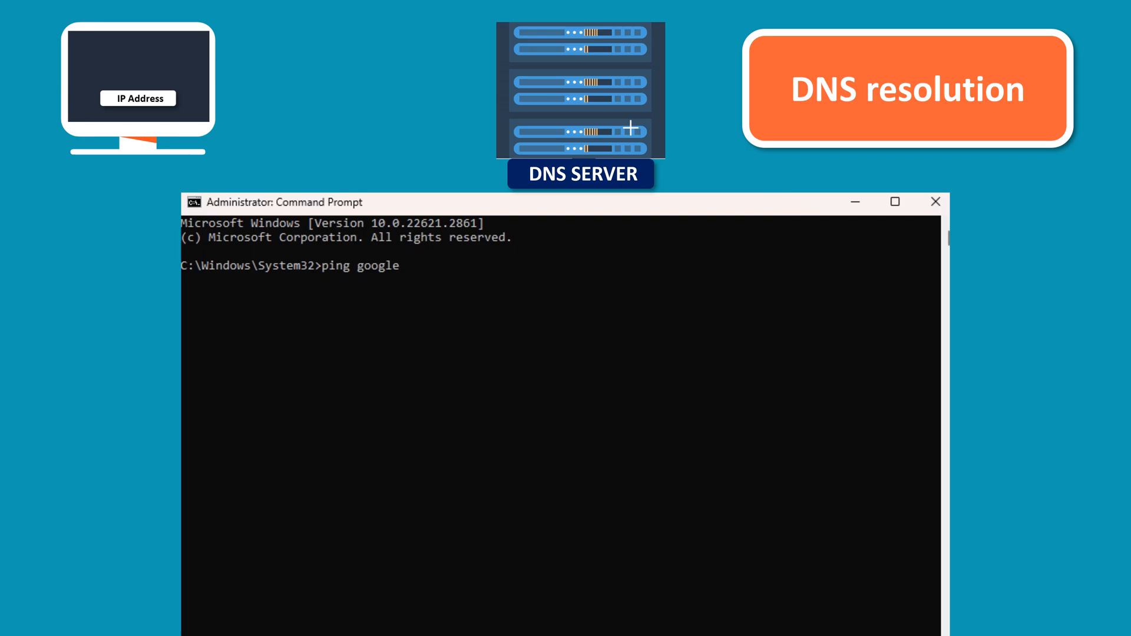
text(.com)
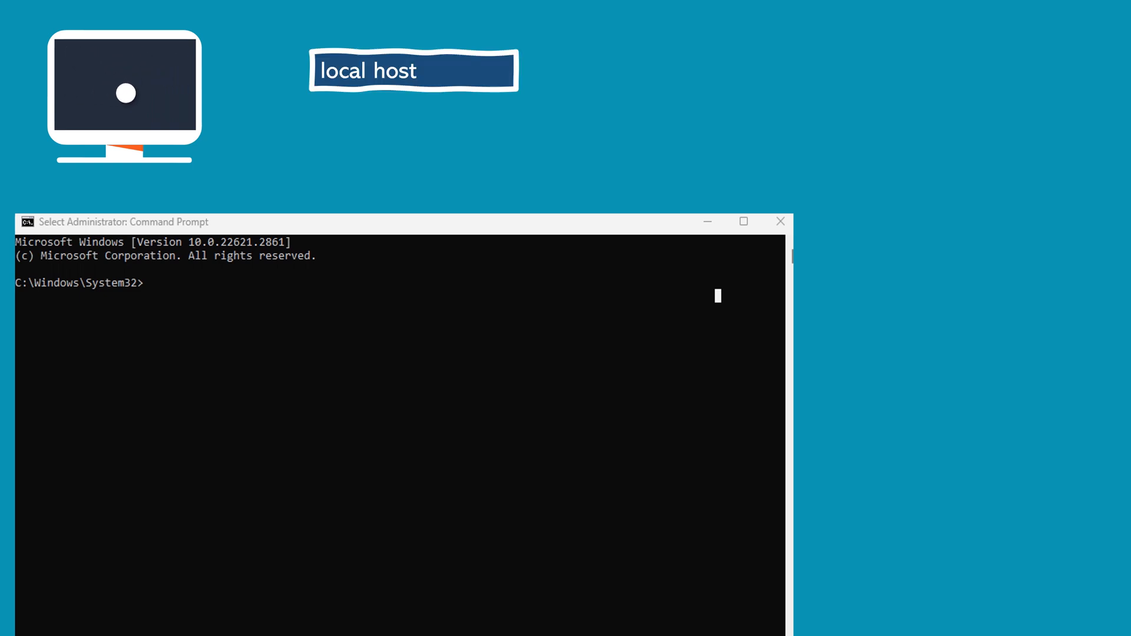
- Run 'ping 127.0.0.1' to ping the loopback address
text(ping 127.0)
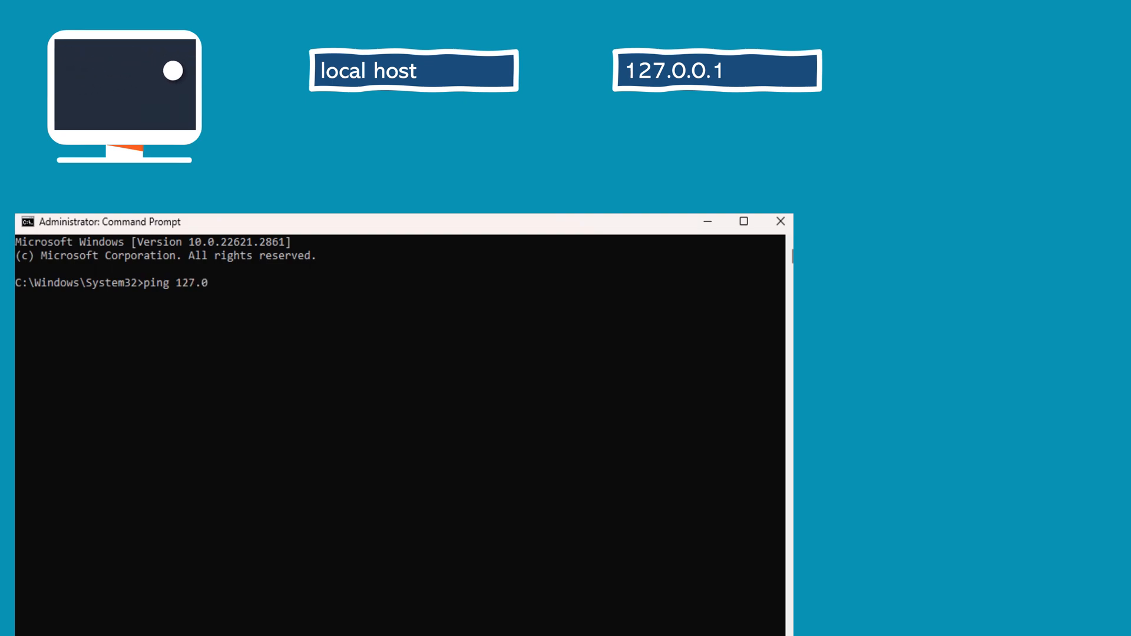
key(enter)
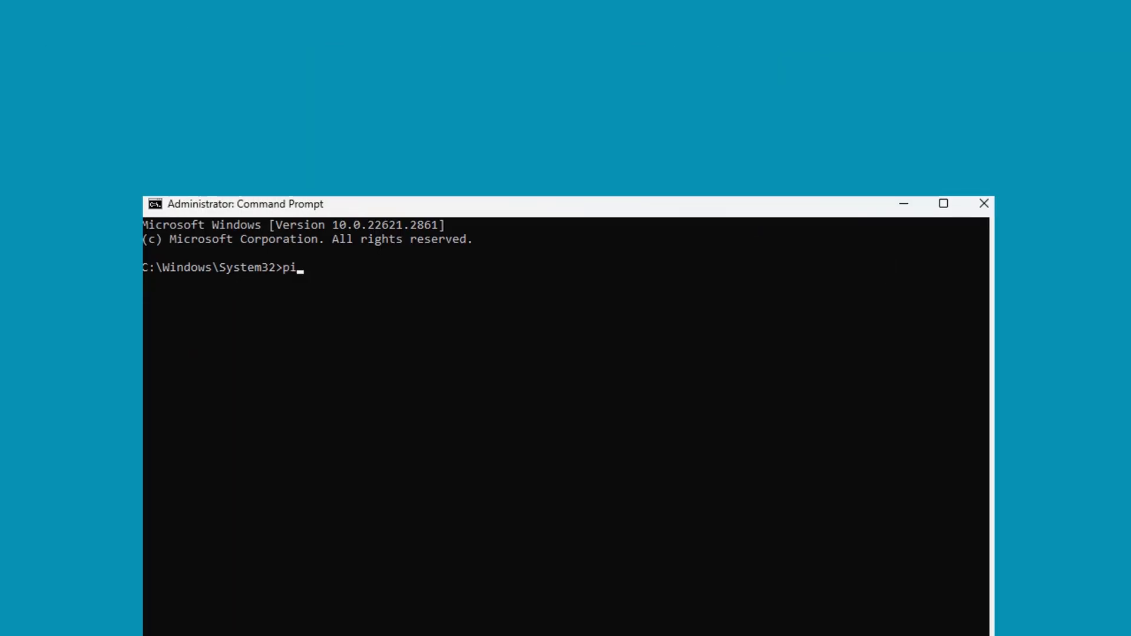
- Type 'ping google.com' again on the cleared prompt
text(ng goog)
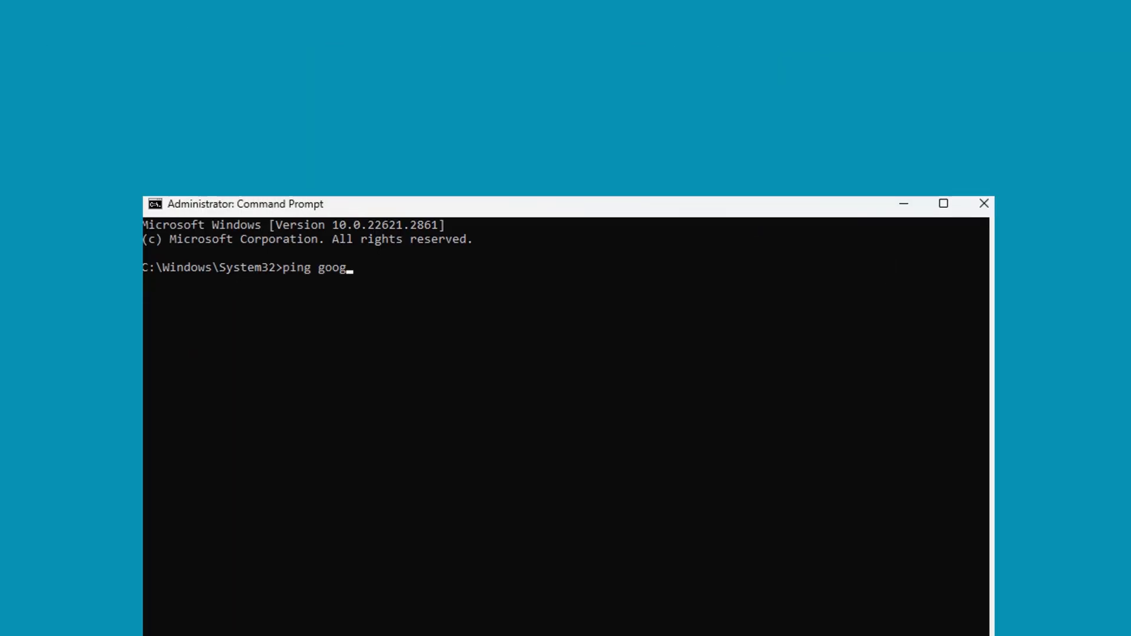
text(le.com)
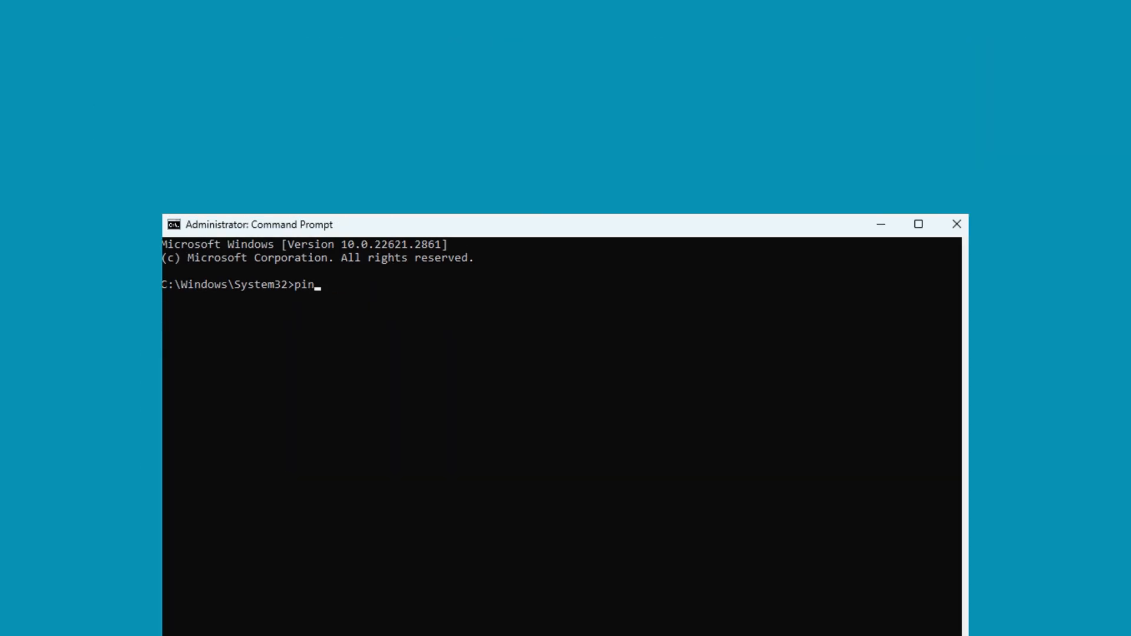
- Run 'ping /?' to list all ping switches and options
text(g /)
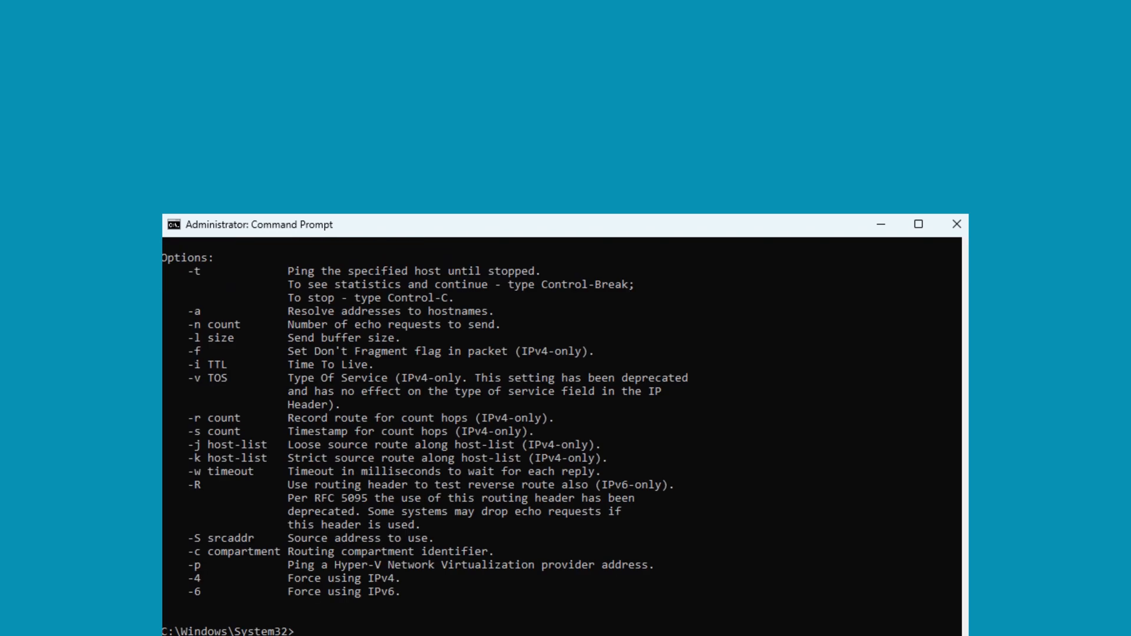
text(ping /?)
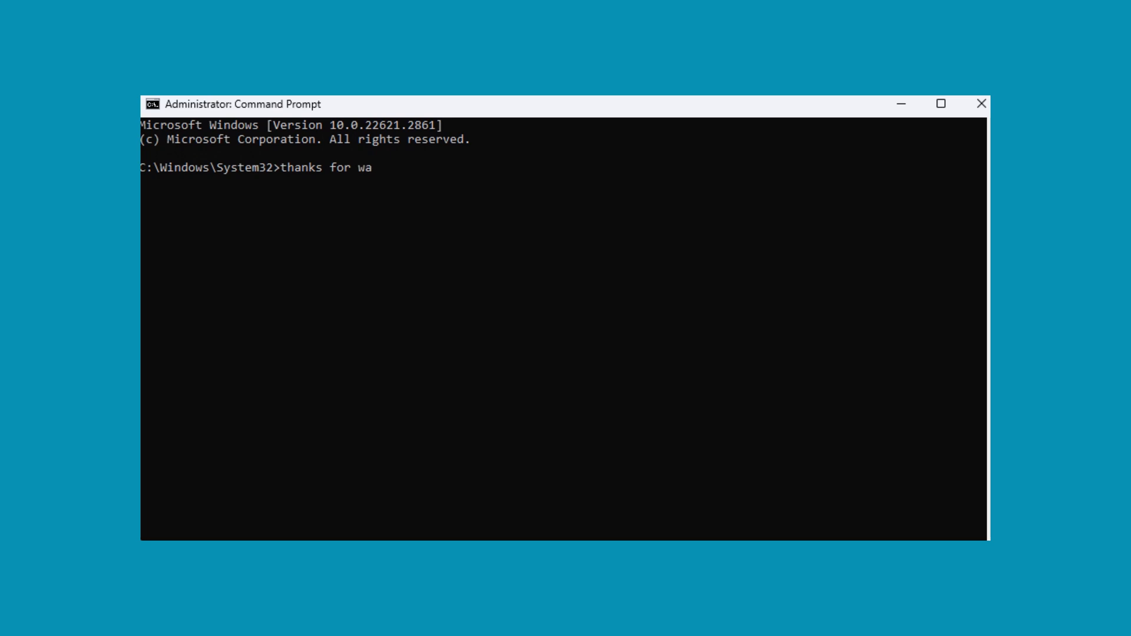
- Finish typing 'thanks for watching' at the cleared prompt without running it
text(tching)
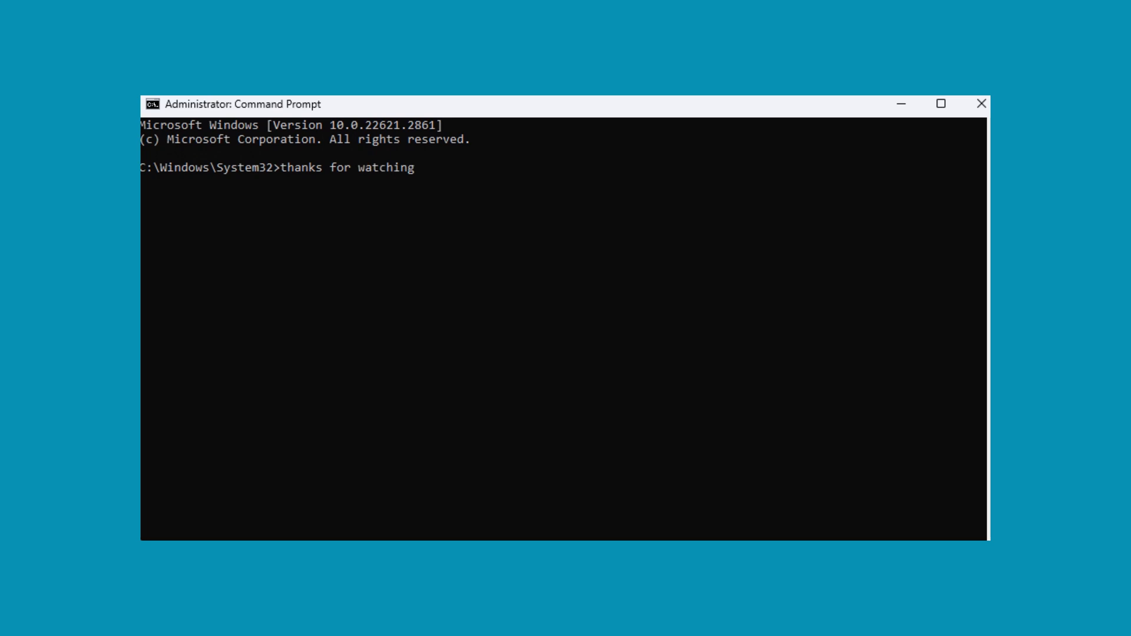